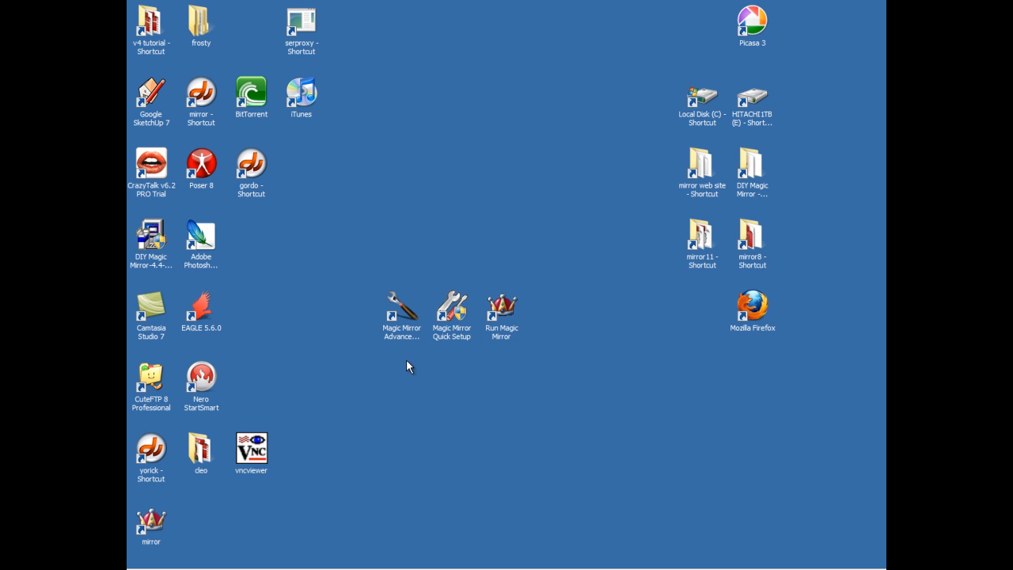
{"action": "mouse_move", "coordinate": [405, 367]}
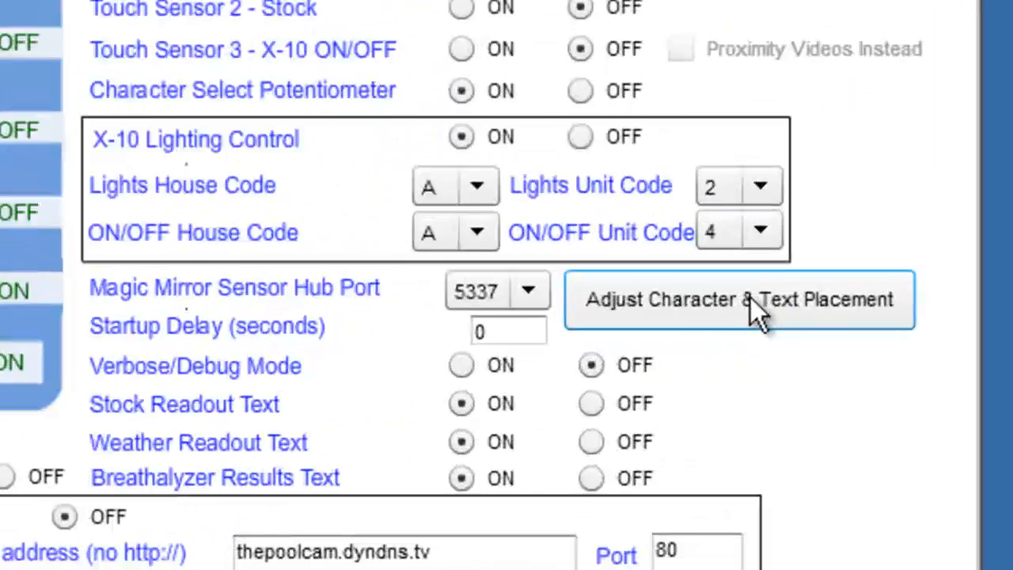
- Open the Adjust Character & Text Placement screen from Advanced Configuration
{"action": "left_click", "coordinate": [738, 300]}
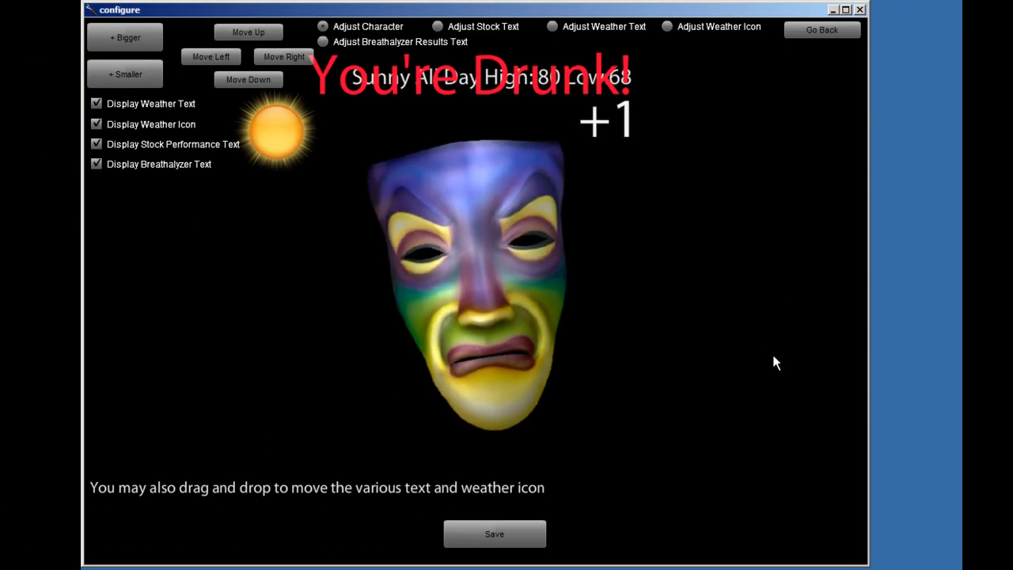
- Enlarge the mask face two steps and move it left three times to recentre it
{"action": "left_click", "coordinate": [132, 73]}
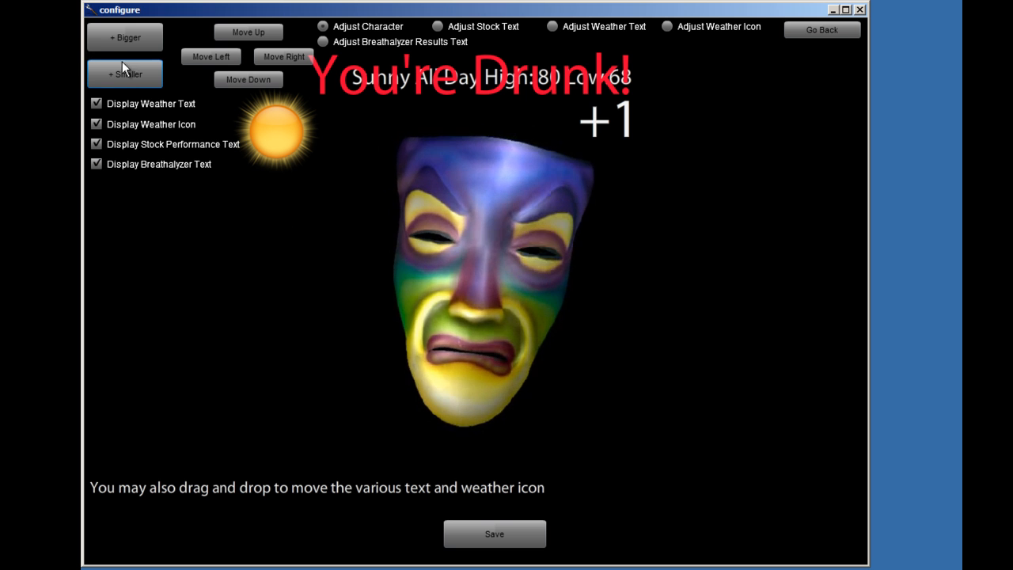
{"action": "left_click", "coordinate": [131, 38]}
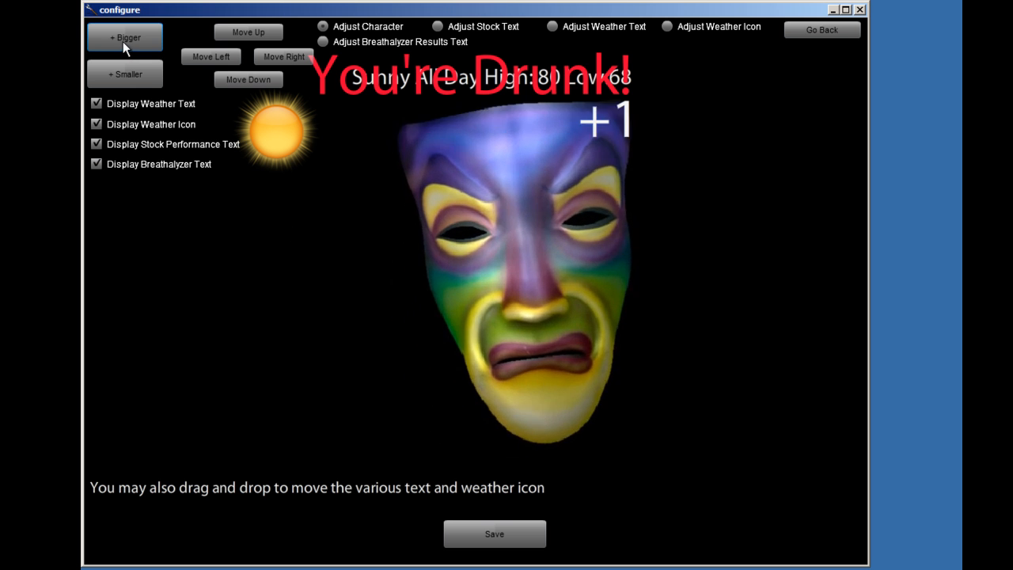
{"action": "left_click", "coordinate": [125, 38]}
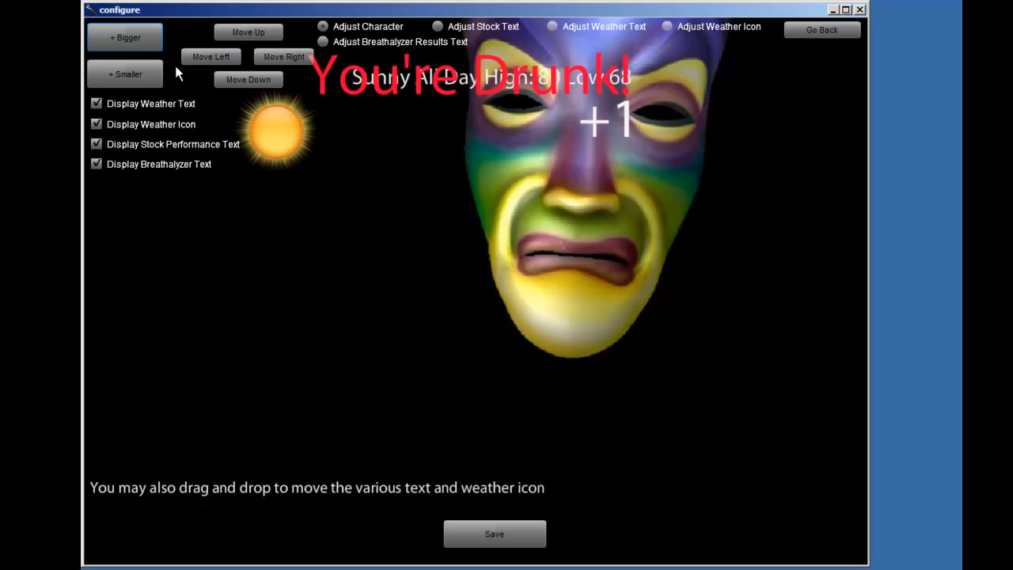
{"action": "left_click", "coordinate": [211, 56]}
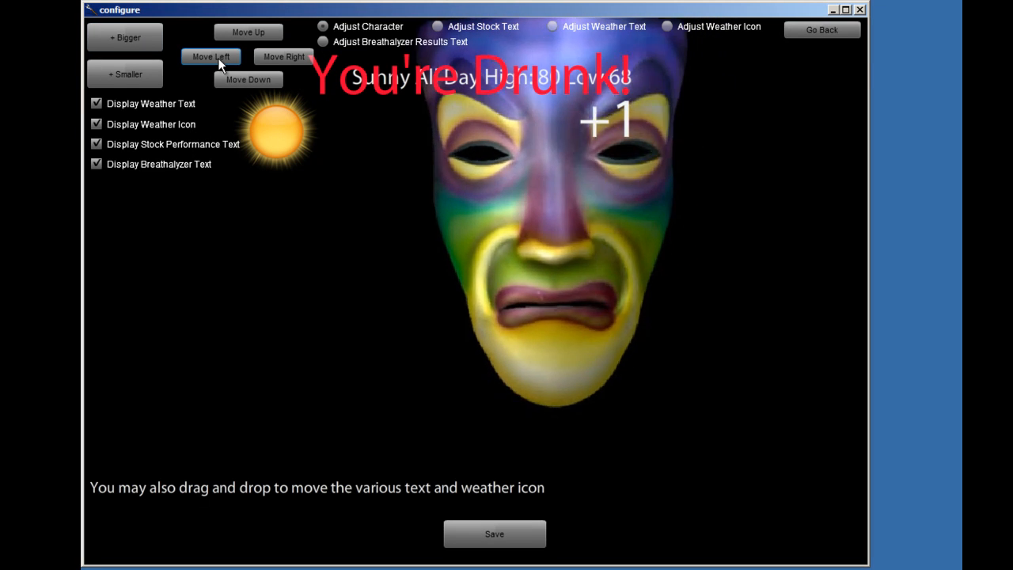
{"action": "left_click", "coordinate": [248, 80]}
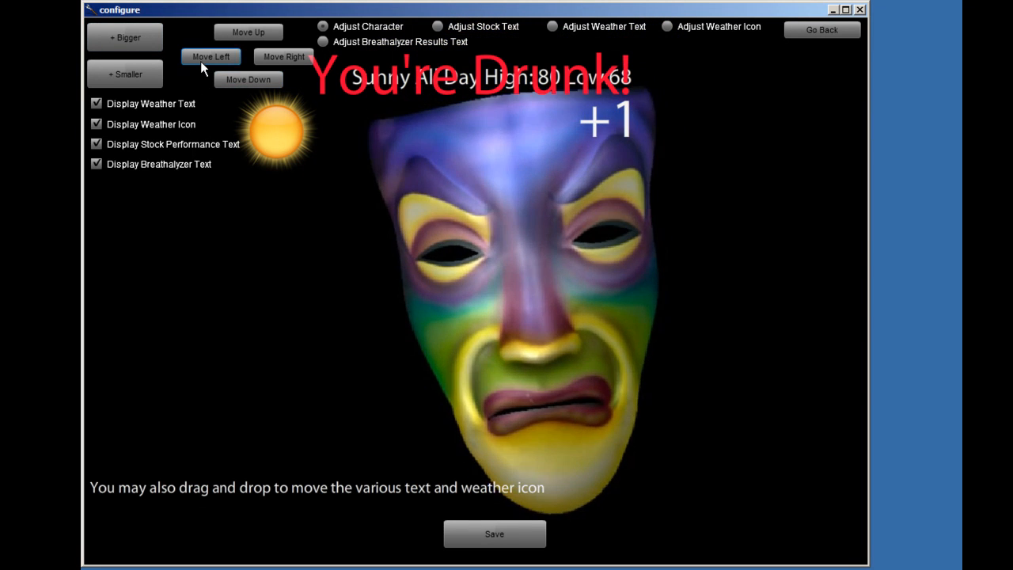
{"action": "left_click", "coordinate": [247, 79]}
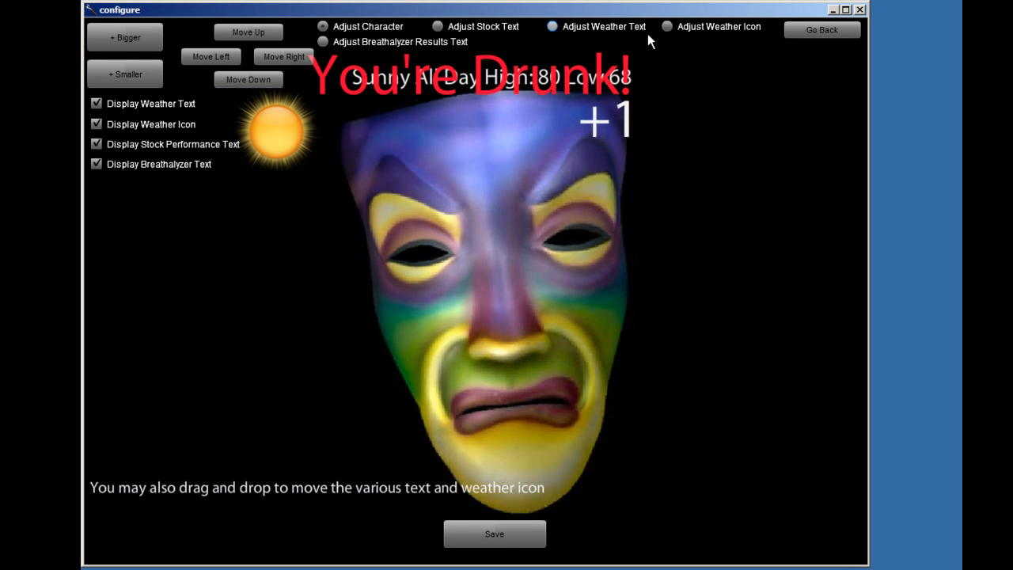
- Select the breathalyzer results text and make 'You're Drunk!' one step bigger
{"action": "left_click", "coordinate": [128, 37]}
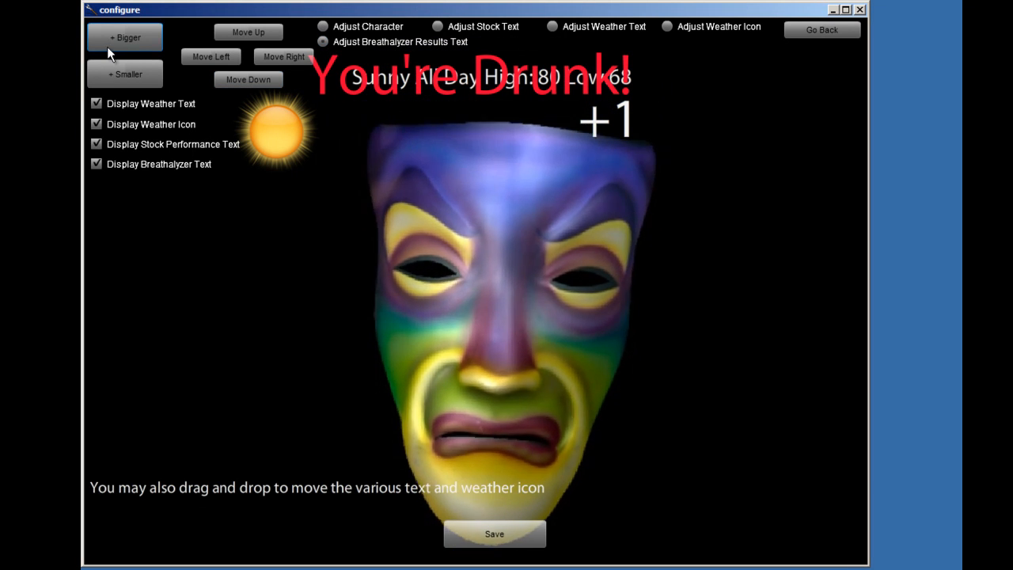
{"action": "left_click", "coordinate": [127, 37]}
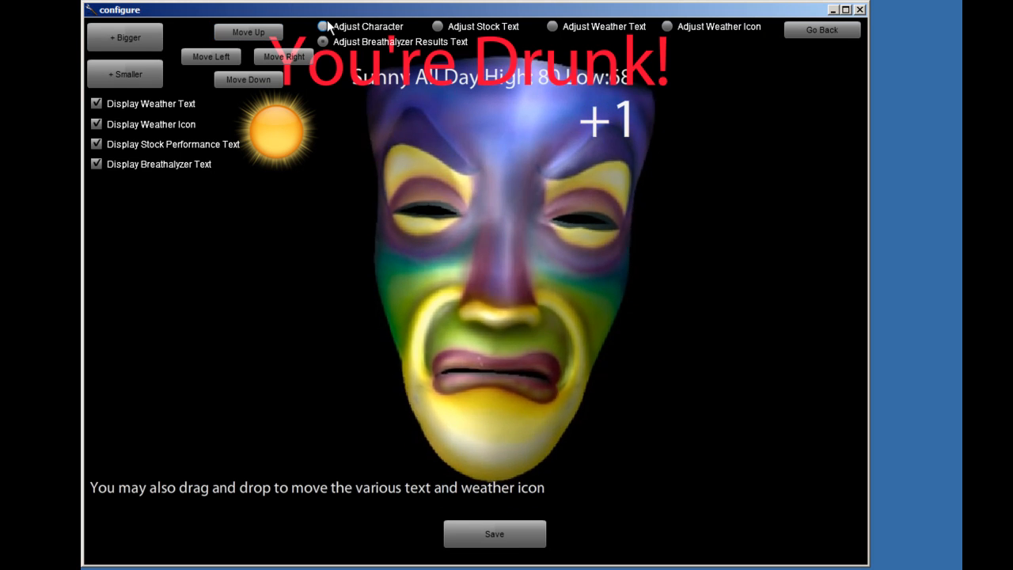
- Reselect Adjust Character, then save the placement and return to main settings
{"action": "left_click", "coordinate": [248, 31]}
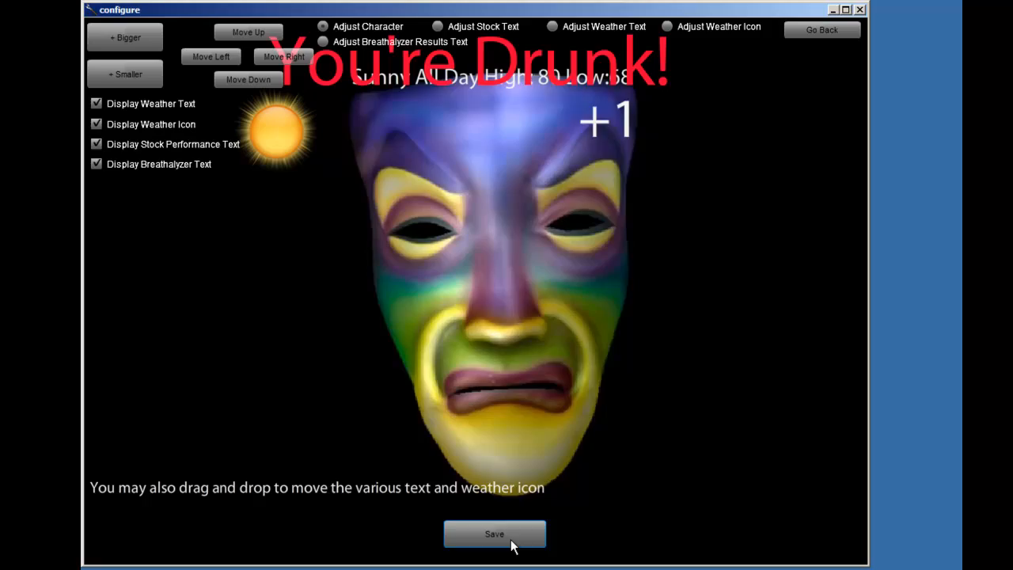
{"action": "left_click", "coordinate": [495, 533]}
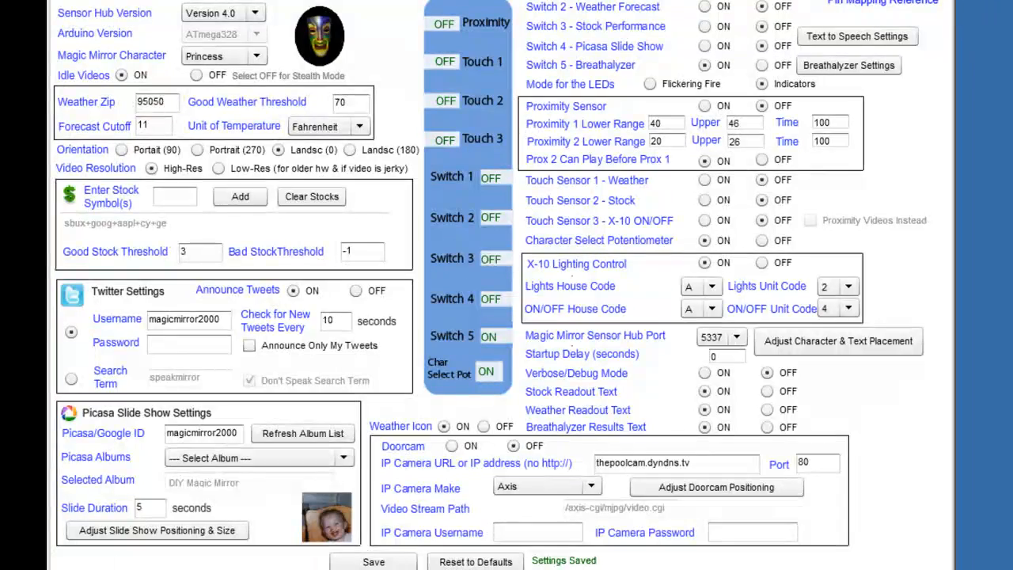